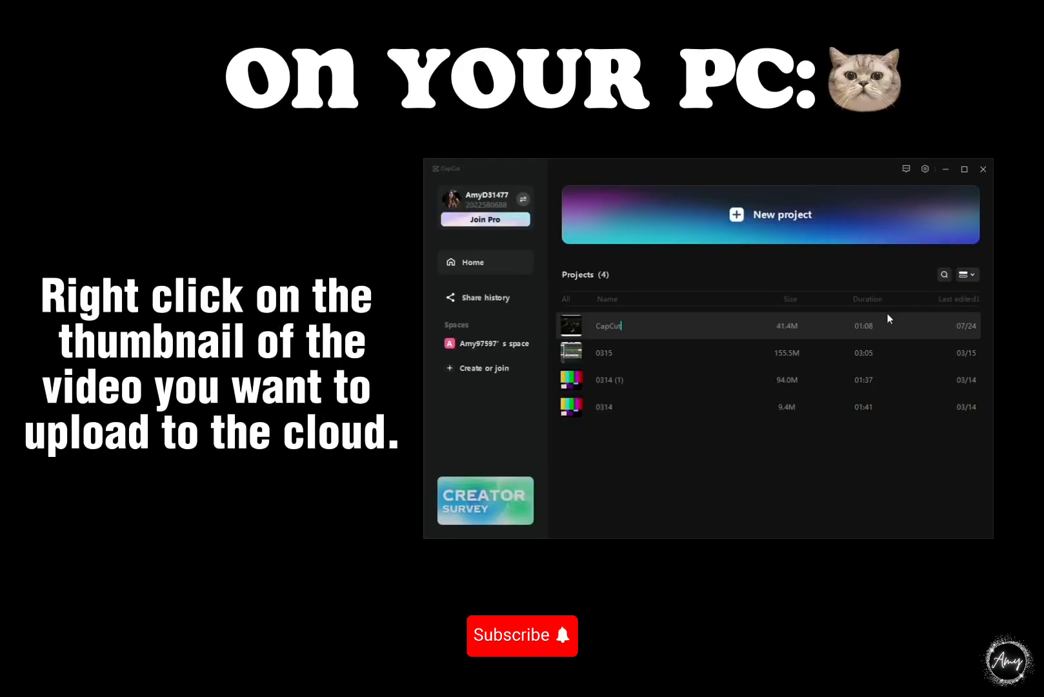
Bring up the context actions for the CapCut project in the Projects list.
right_click(570, 326)
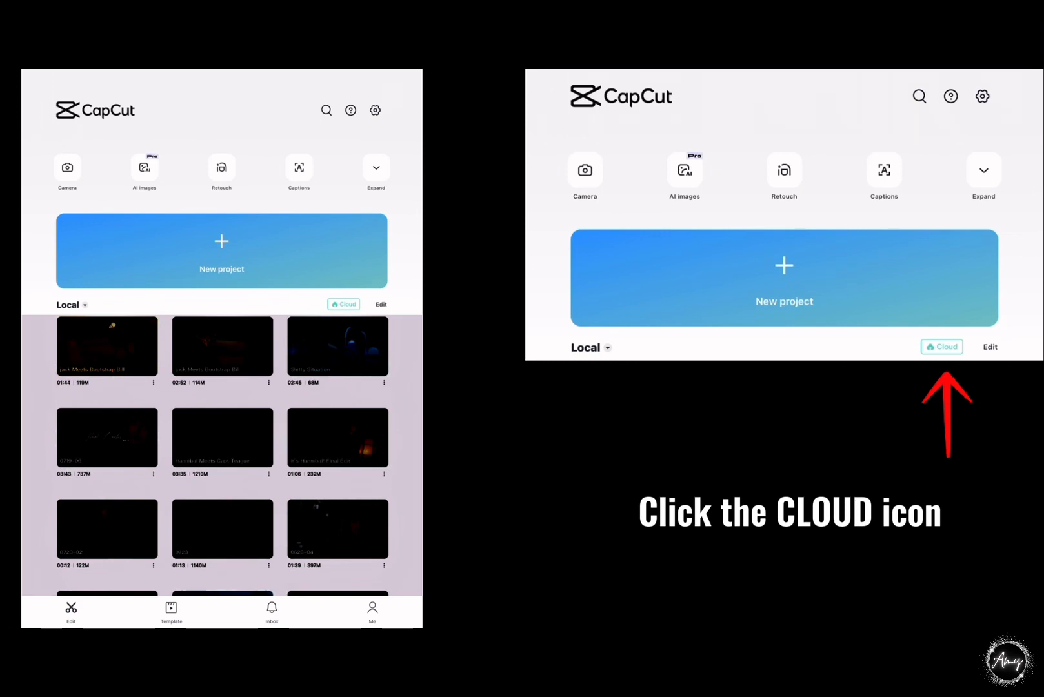
Switch from the Local library to the Cloud space holding the uploaded project.
click(942, 346)
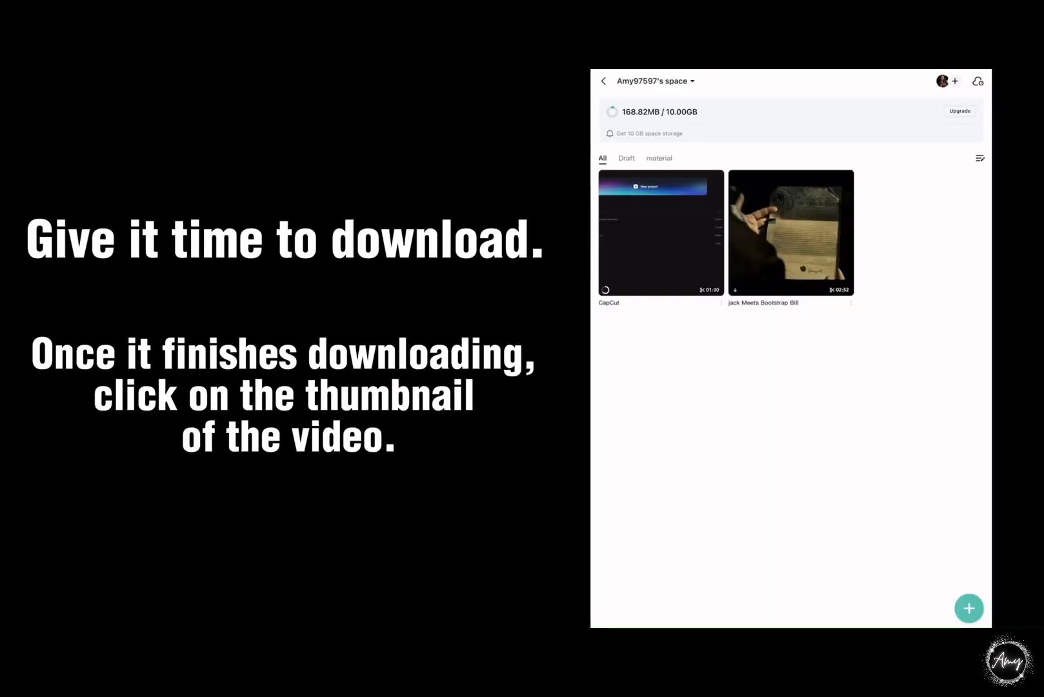
Select the downloaded CapCut project to get the Edit or Cancel prompt.
click(791, 232)
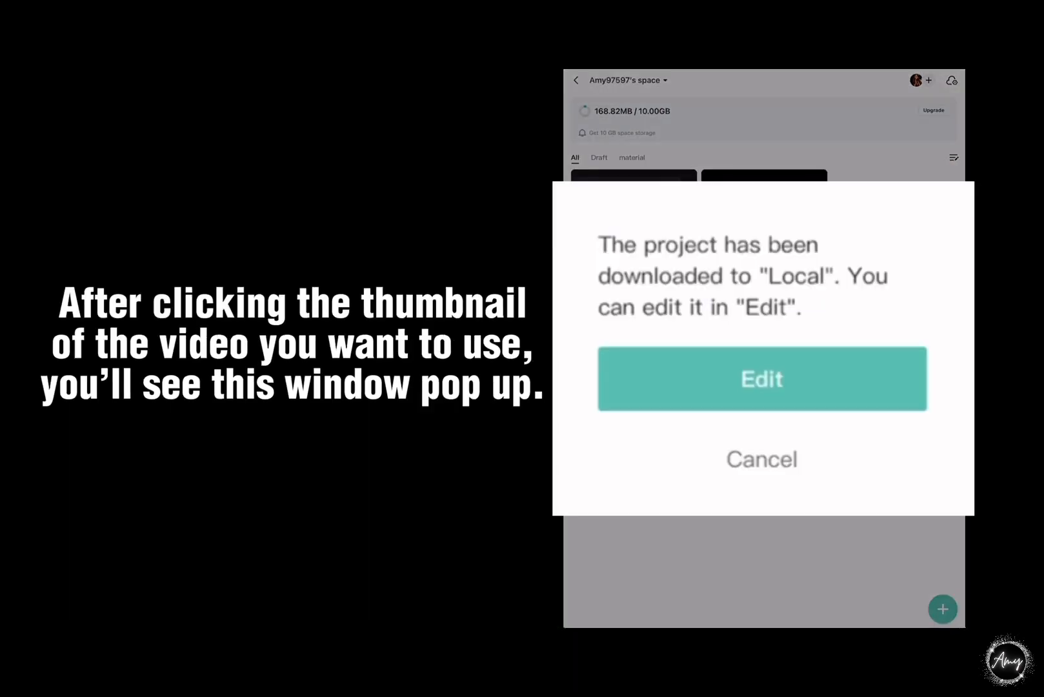